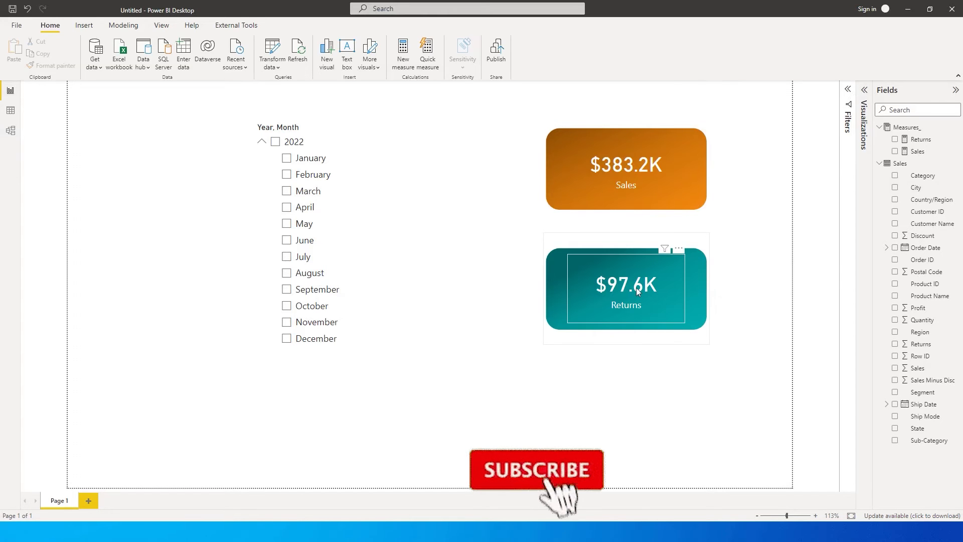
Step: Filter the Year, Month slicer to February 2022 so the Returns card shows (Blank)
left_click(537, 469)
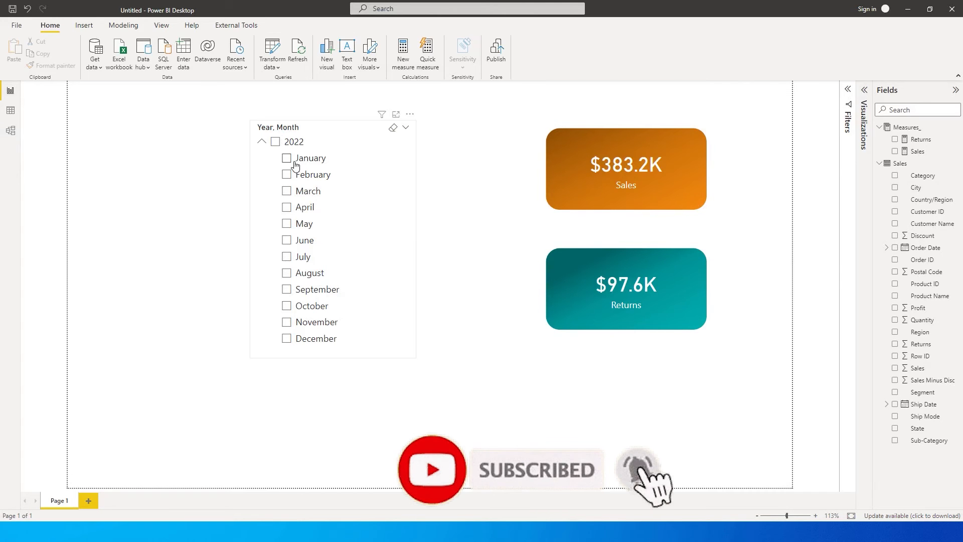
left_click(287, 158)
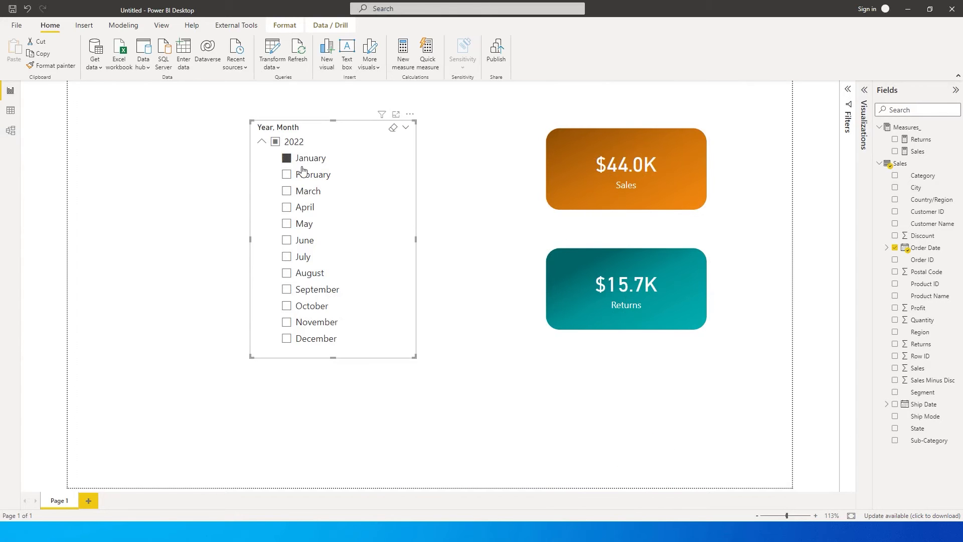
left_click(286, 175)
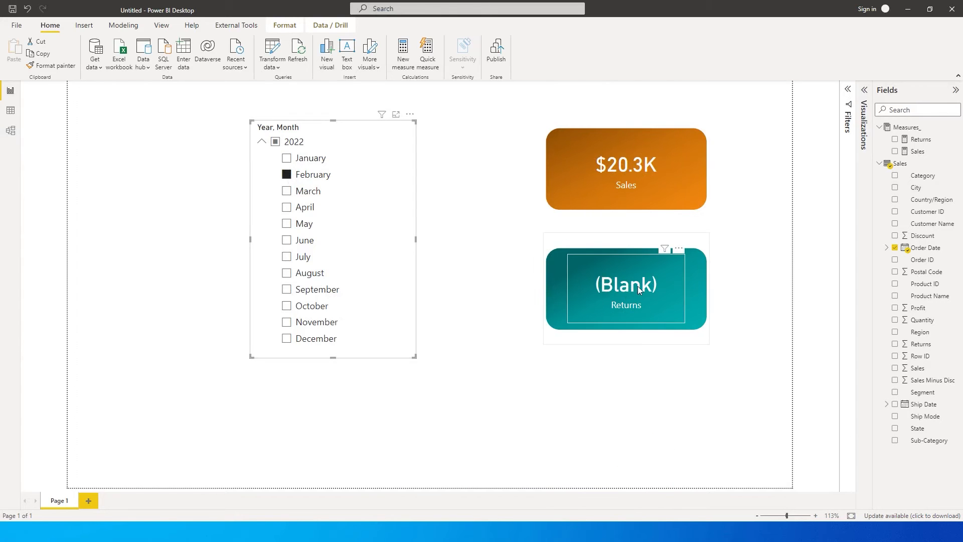
mouse_move(631, 314)
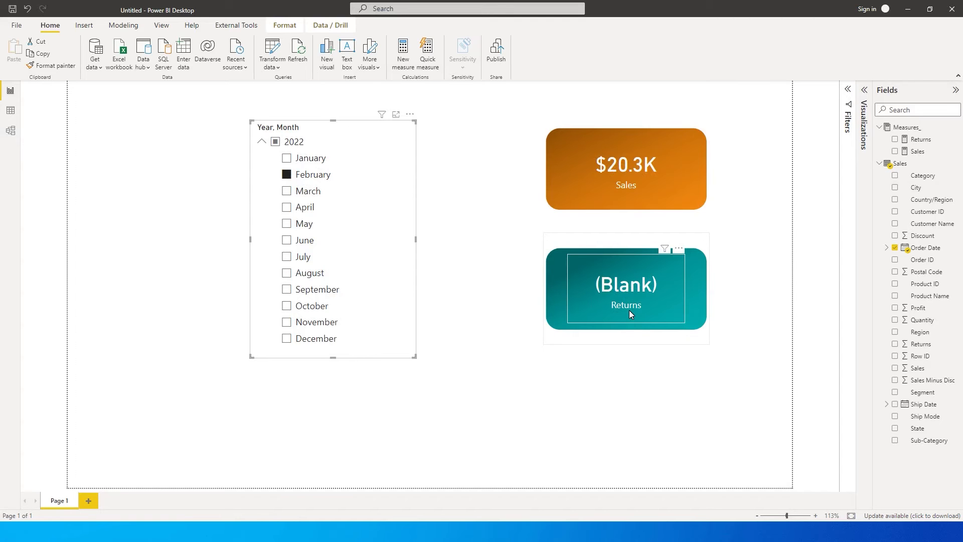
mouse_move(626, 281)
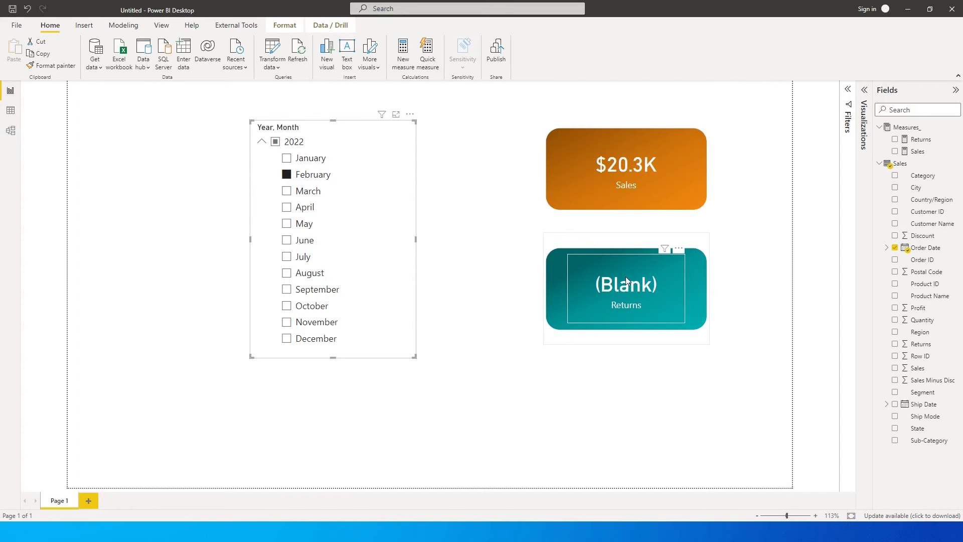
mouse_move(634, 302)
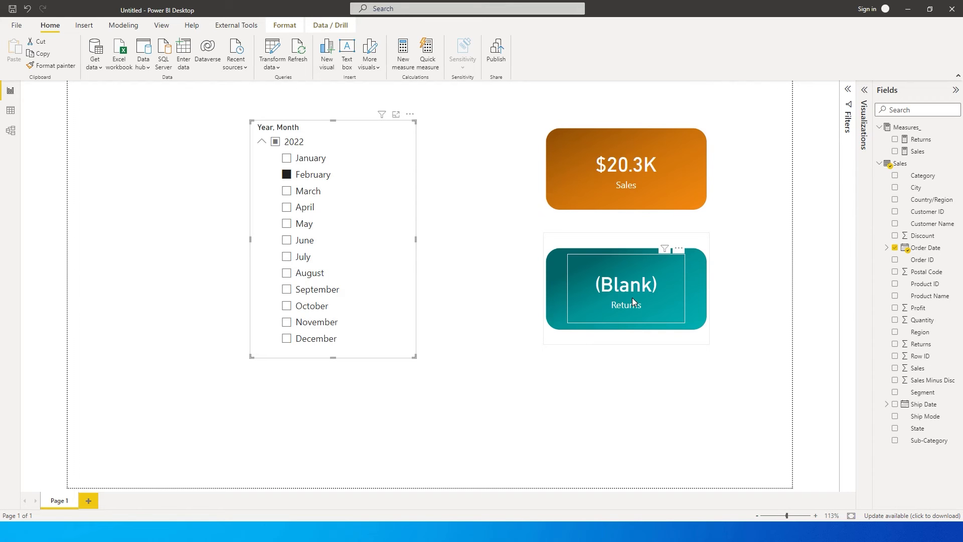
left_click(713, 380)
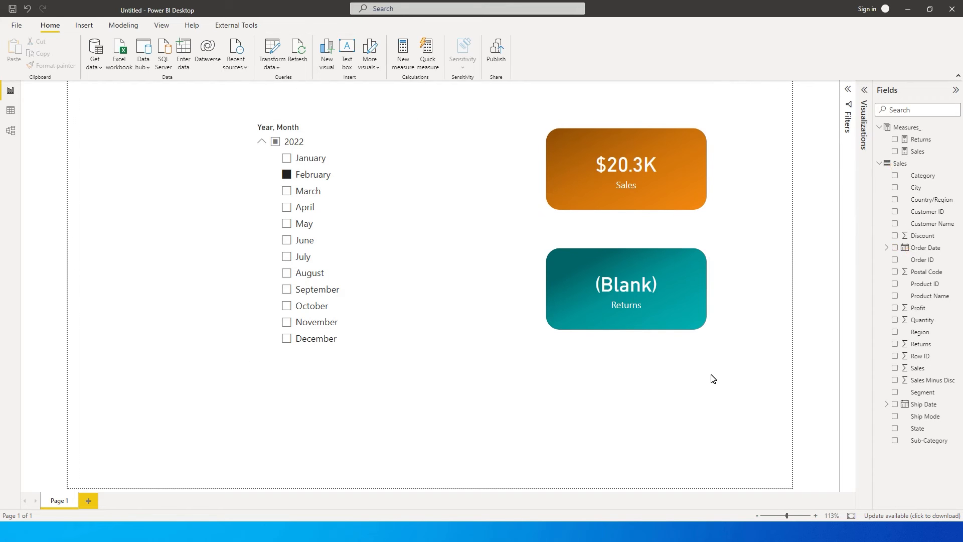
mouse_move(715, 362)
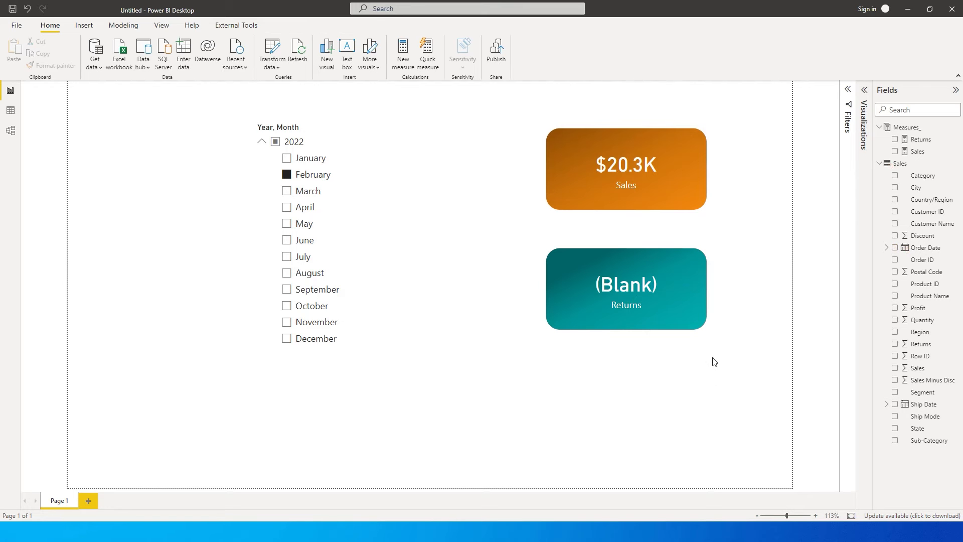
Step: Append +0 to the Returns measure so February's card shows $0.0, checking against January
left_click(921, 138)
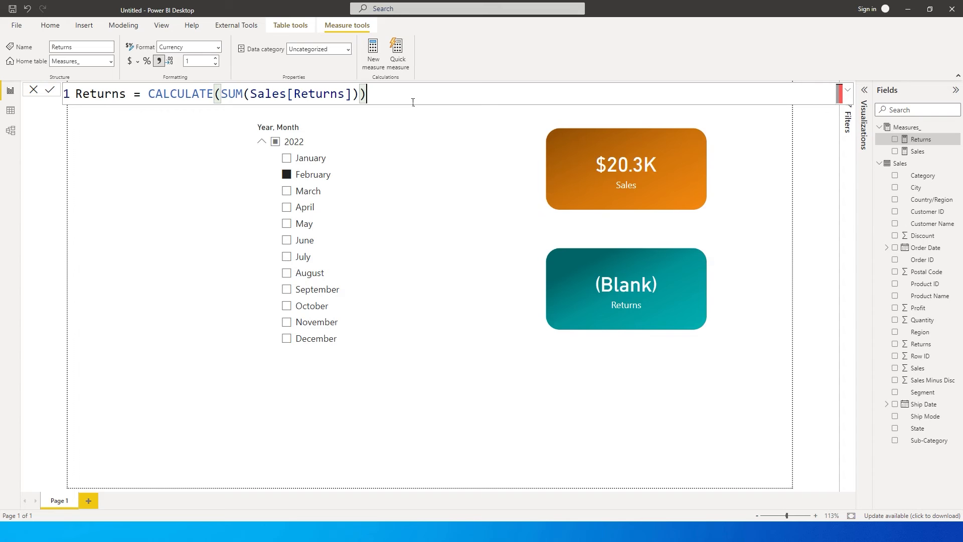
type("+")
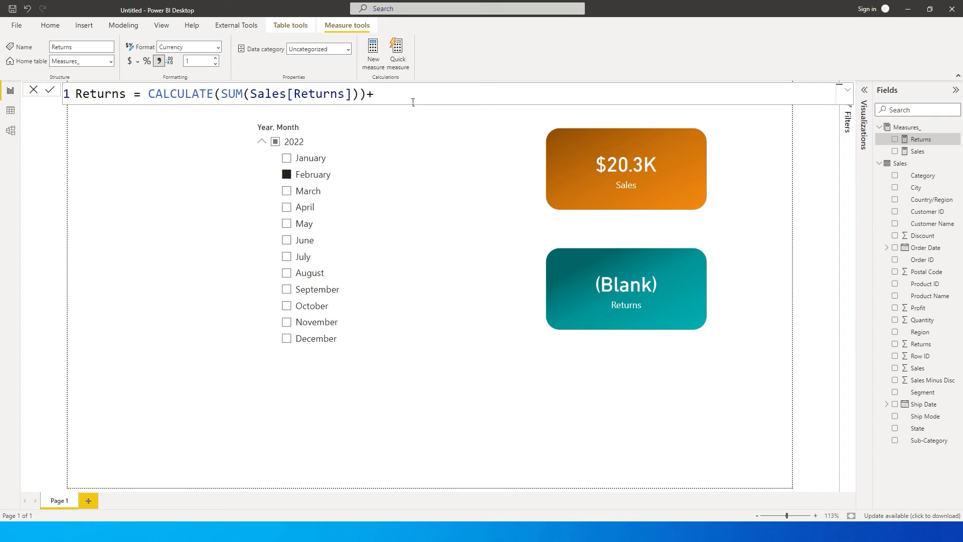
type("0")
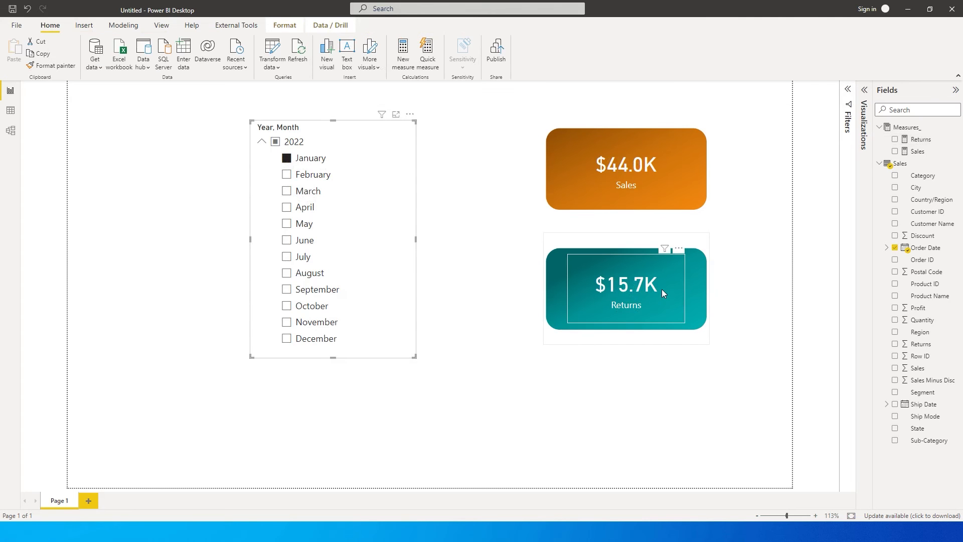
left_click(286, 175)
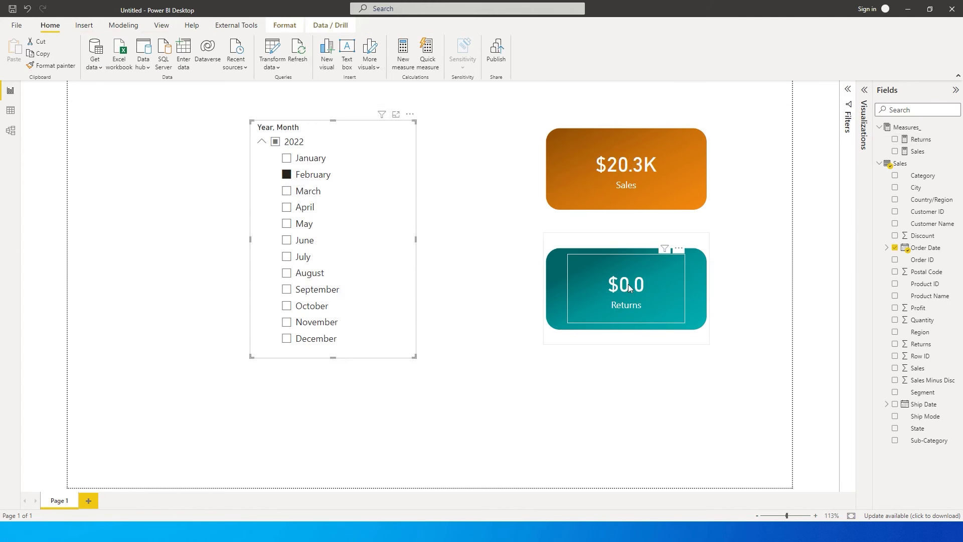
left_click(921, 138)
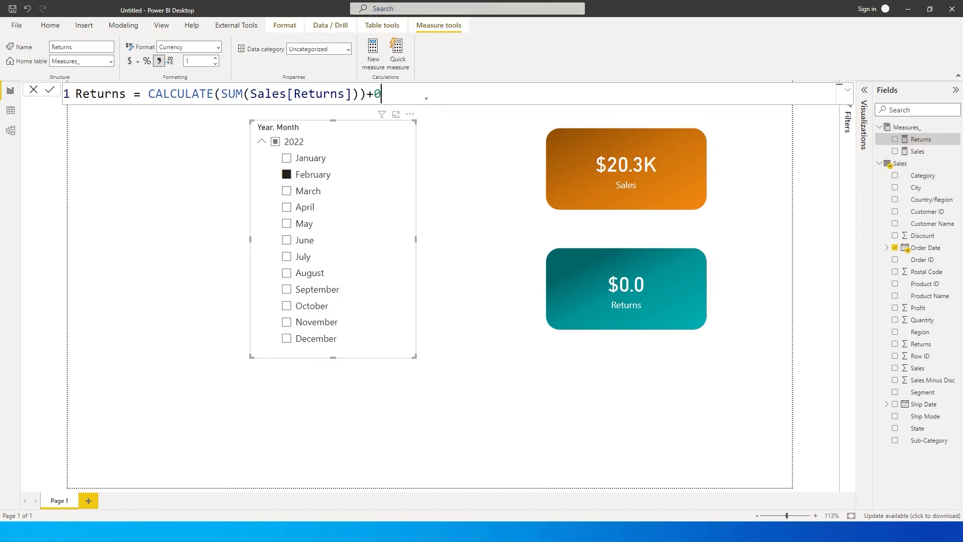
Step: Try "No Returns" text in place of 0, then revert to plain CALCULATE(SUM(Sales[Returns]))
type("\"")
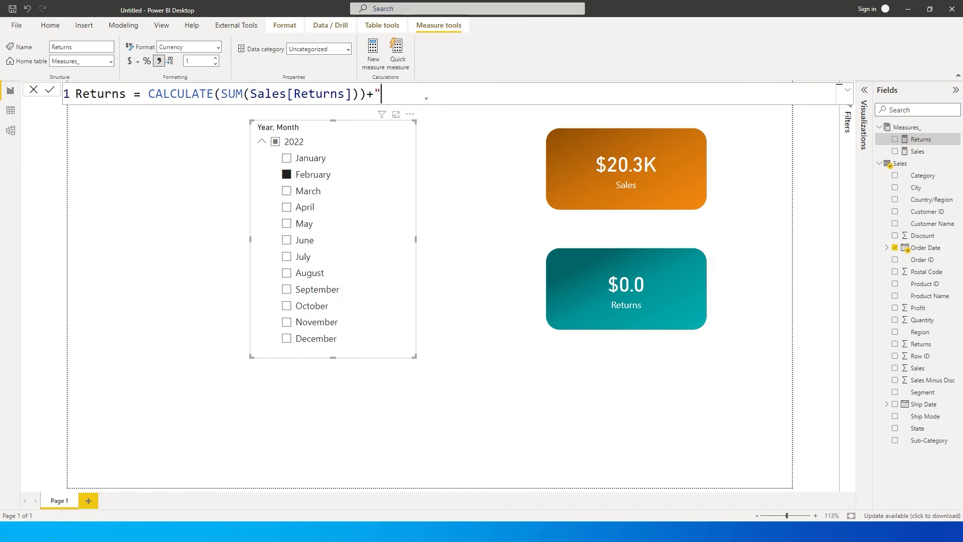
type("No Returns")
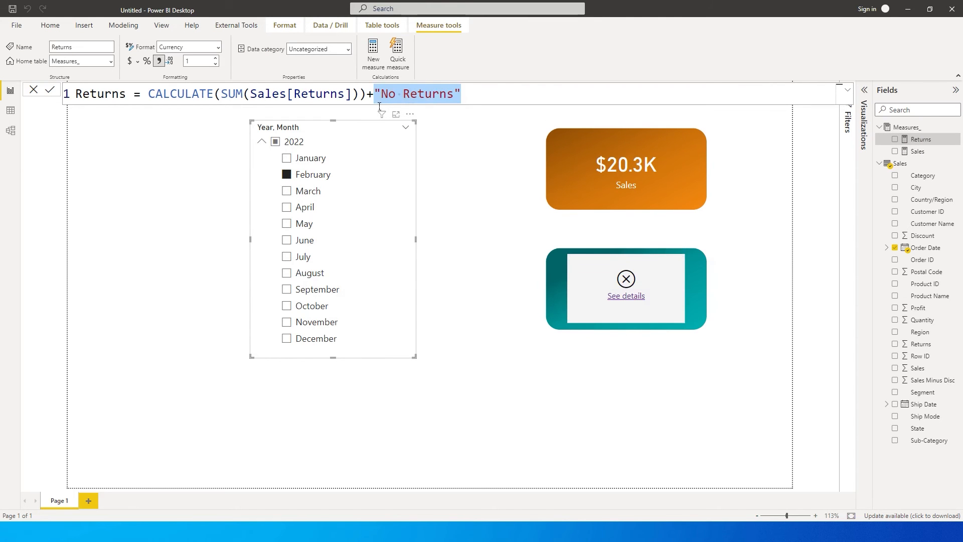
key("Delete")
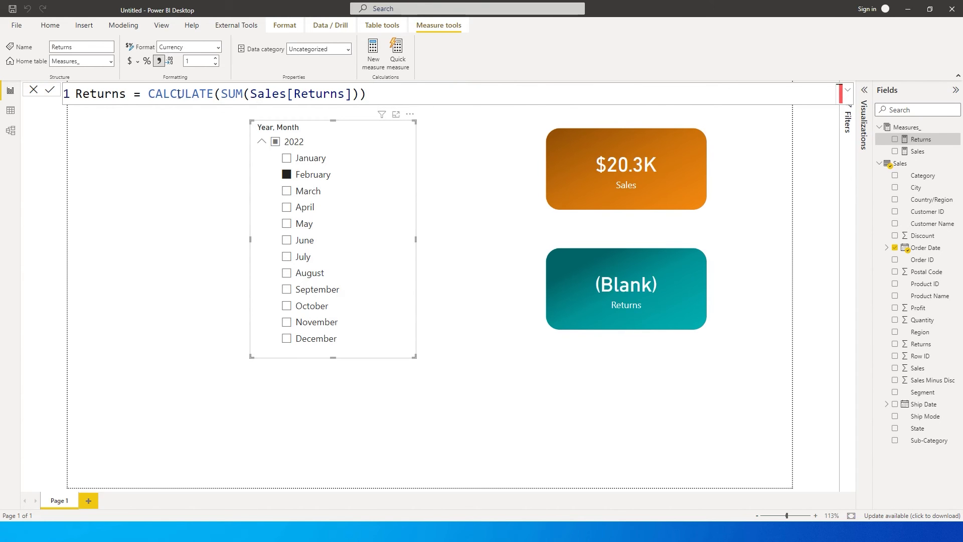
Step: Rewrite Returns as COALESCE(CALCULATE(SUM(Sales[Returns])),0) and verify March $24.2K vs February $0.0
type("coal")
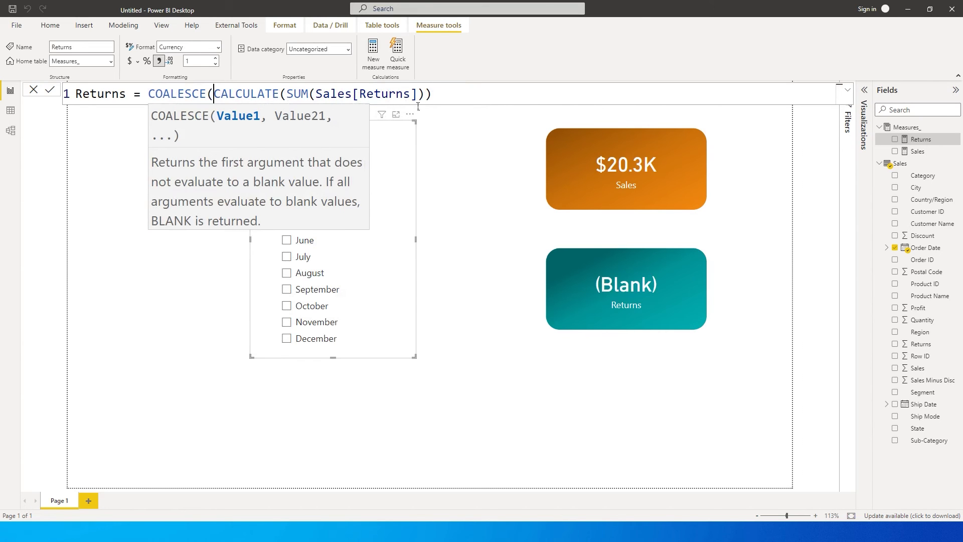
type(",")
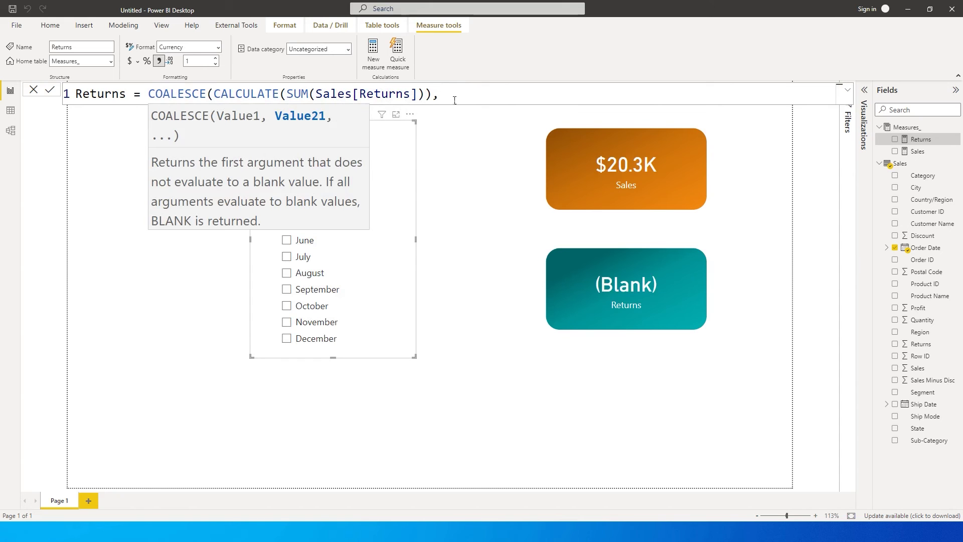
mouse_move(502, 95)
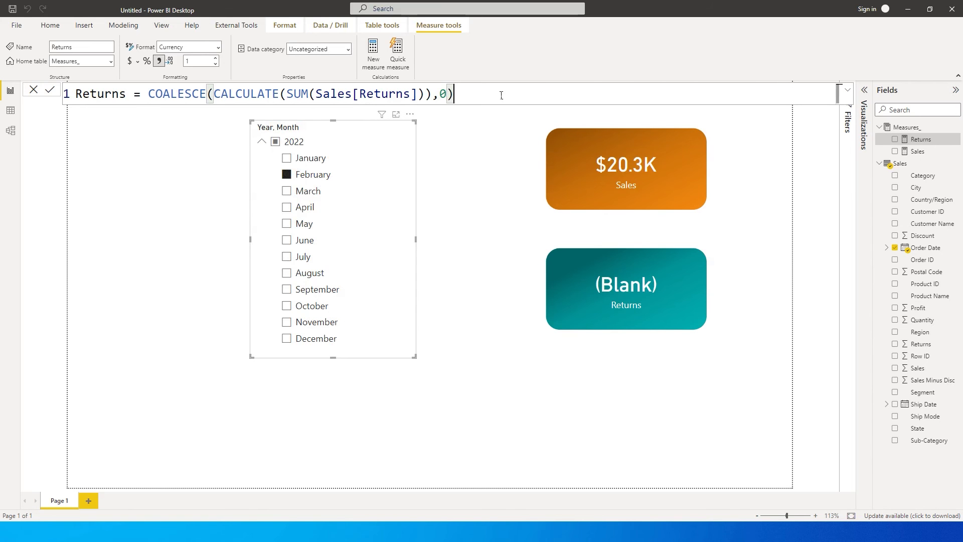
mouse_move(183, 107)
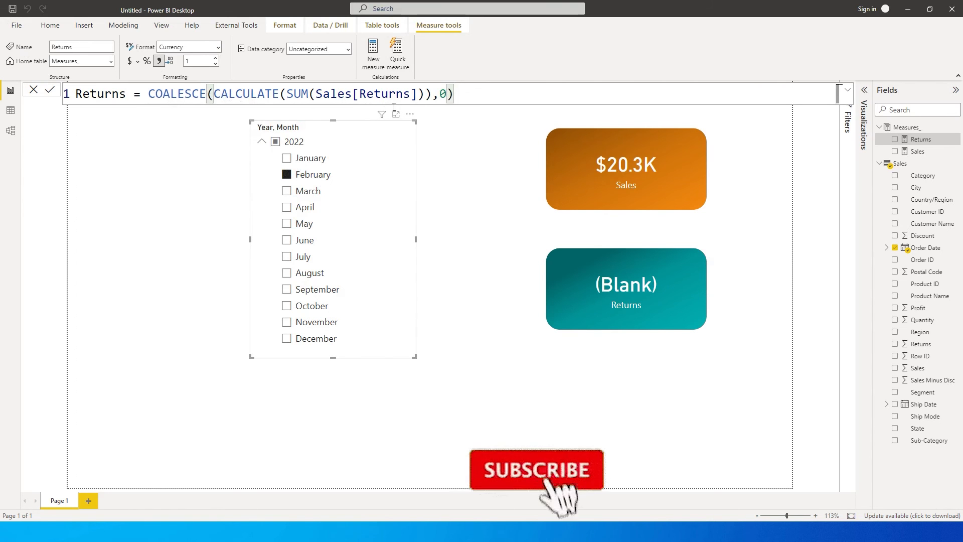
left_click(537, 469)
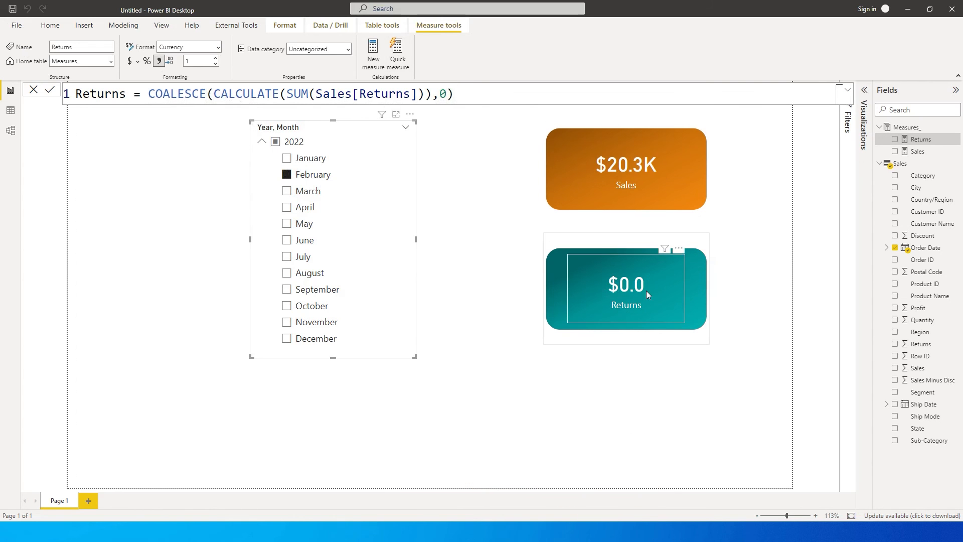
left_click(309, 190)
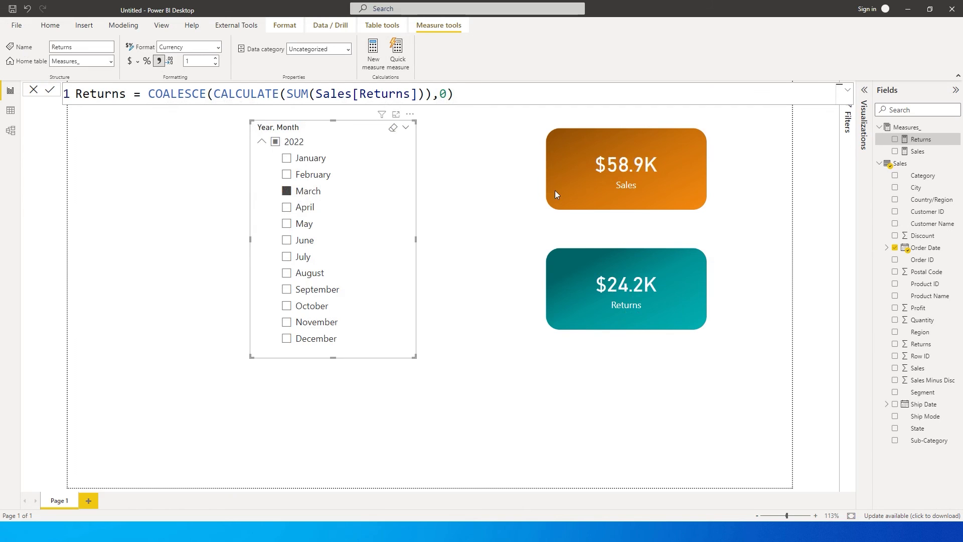
left_click(287, 175)
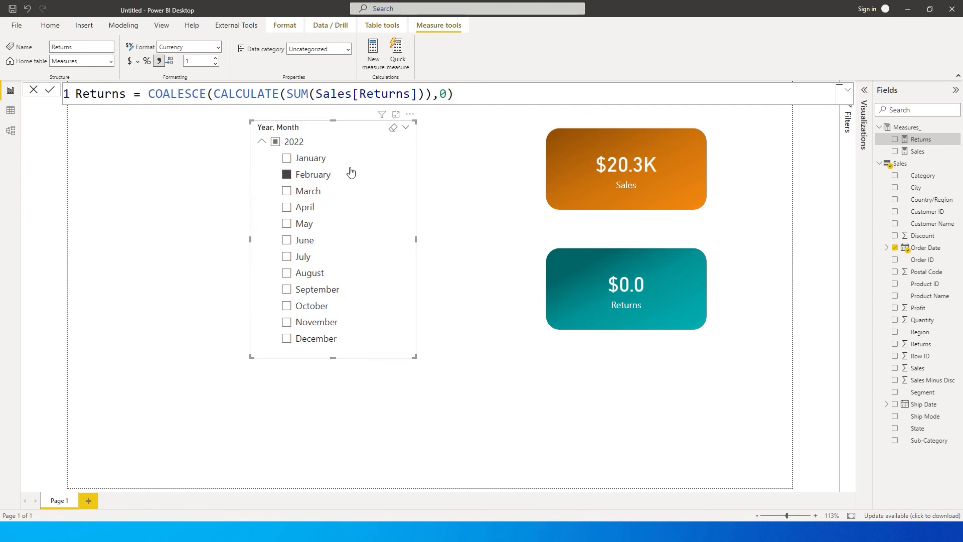
left_click(626, 296)
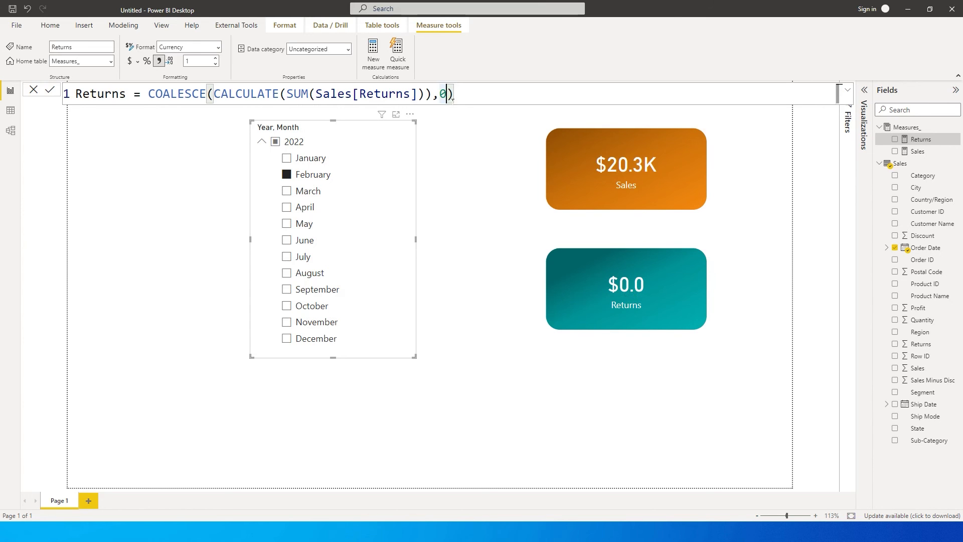
Step: Replace the 0 fallback with "No Returns" and verify January still shows $15.7K
key("Backspace")
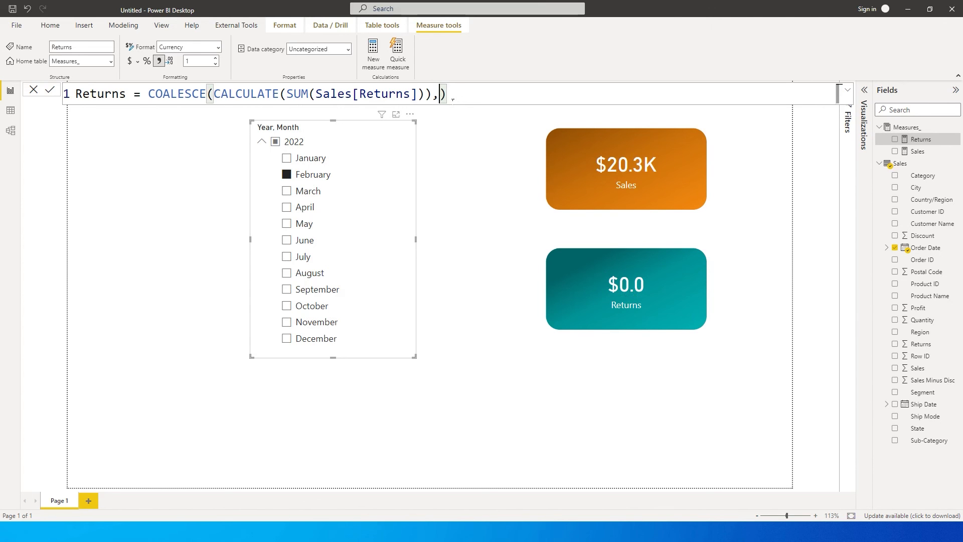
type("\"")
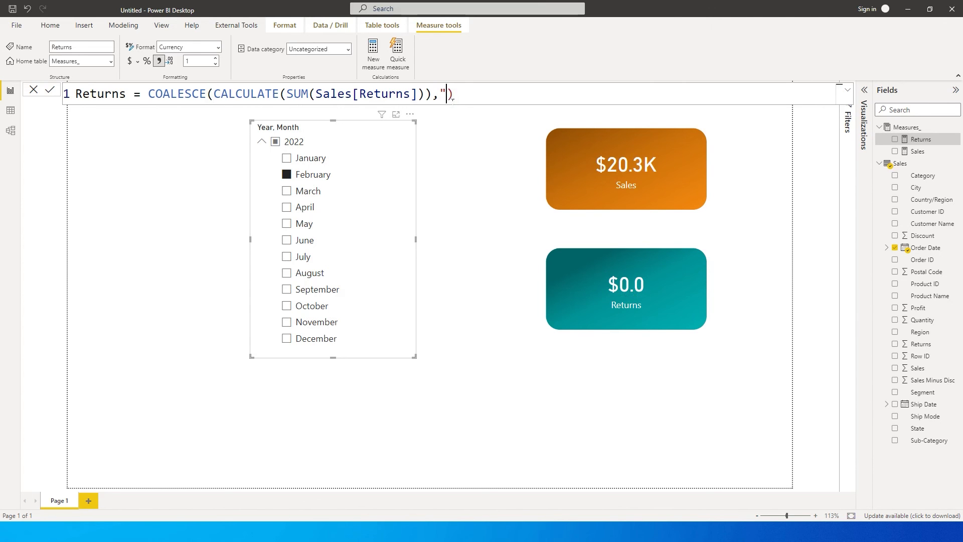
type("No Ret")
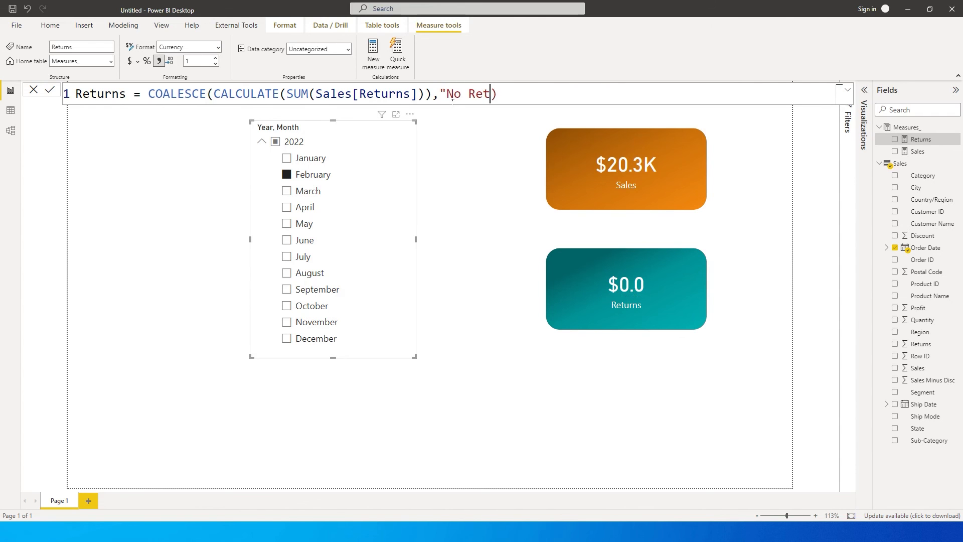
type("urns")
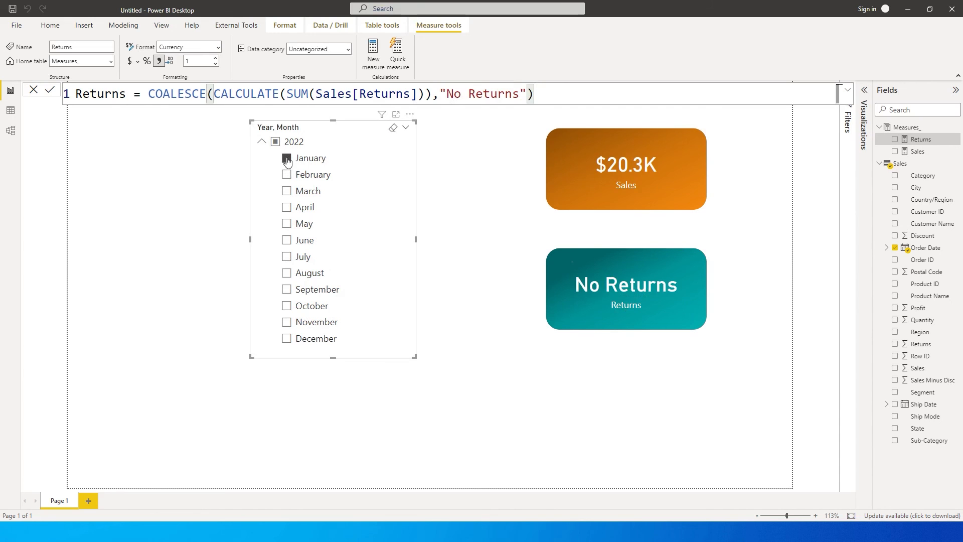
left_click(286, 158)
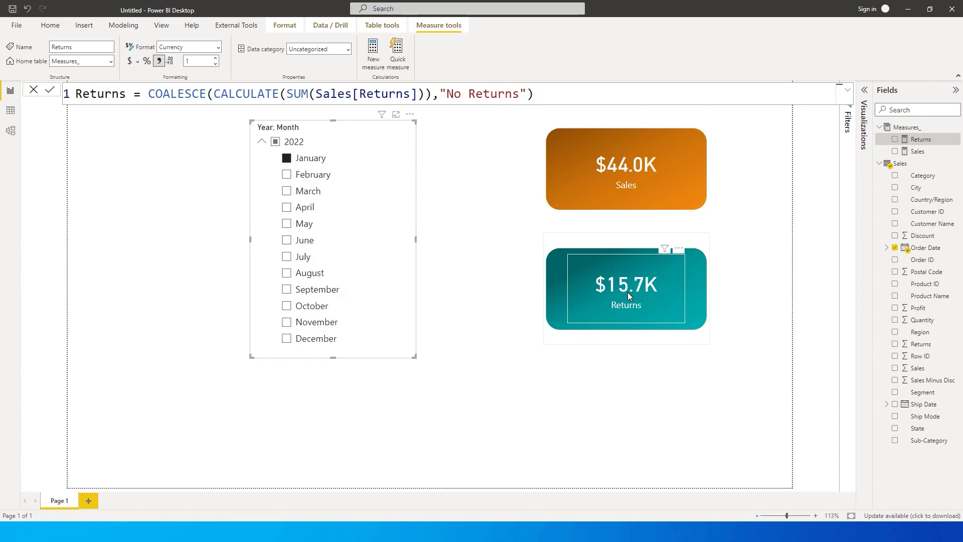